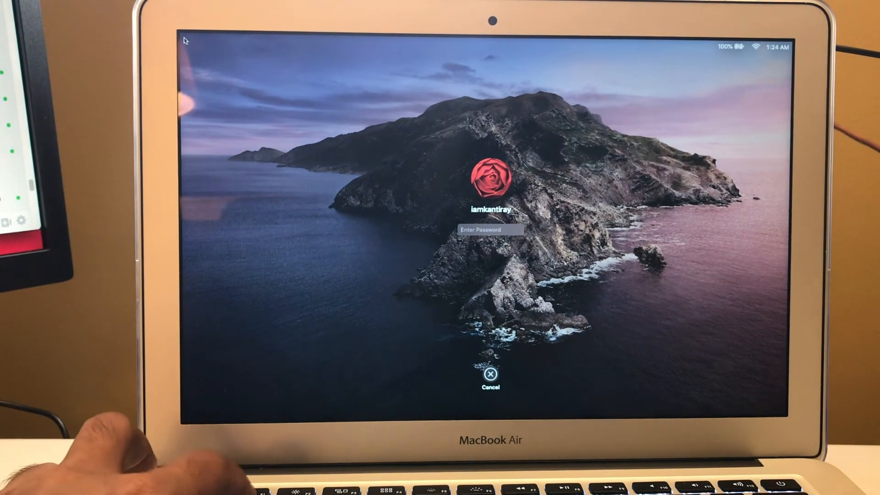
- Log in to the user account with its password at the macOS login window
type("•••••")
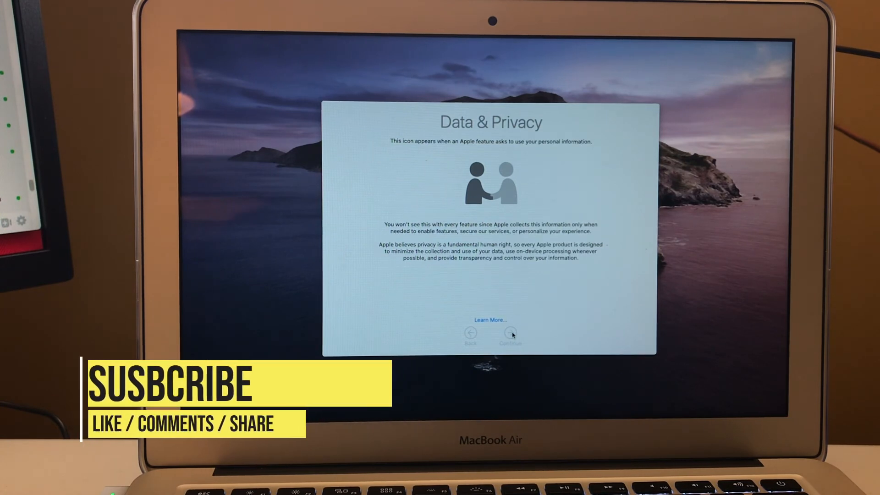
mouse_move(555, 335)
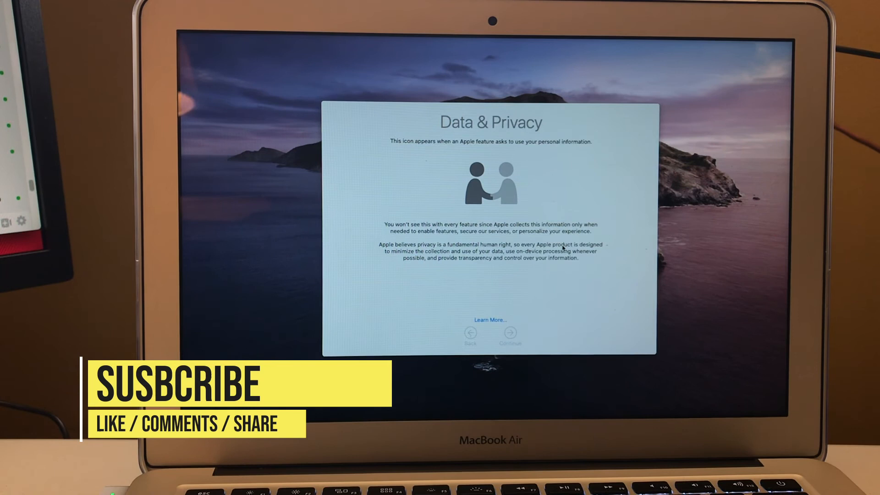
- Continue past Data & Privacy, Analytics, Screen Time and Siri, keeping Ask Siri enabled
left_click(510, 334)
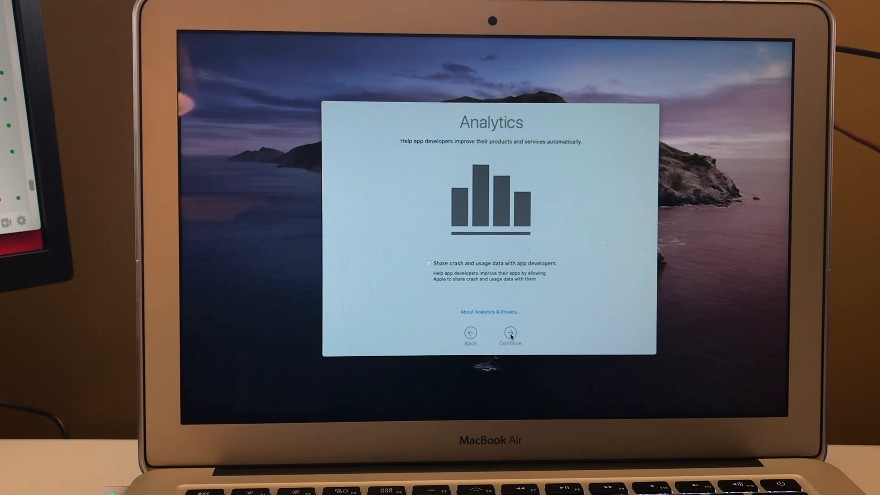
left_click(510, 332)
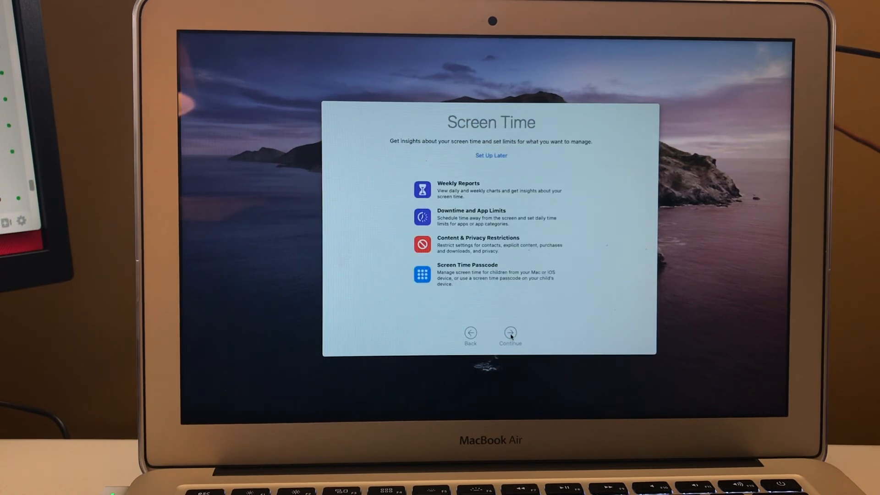
left_click(509, 333)
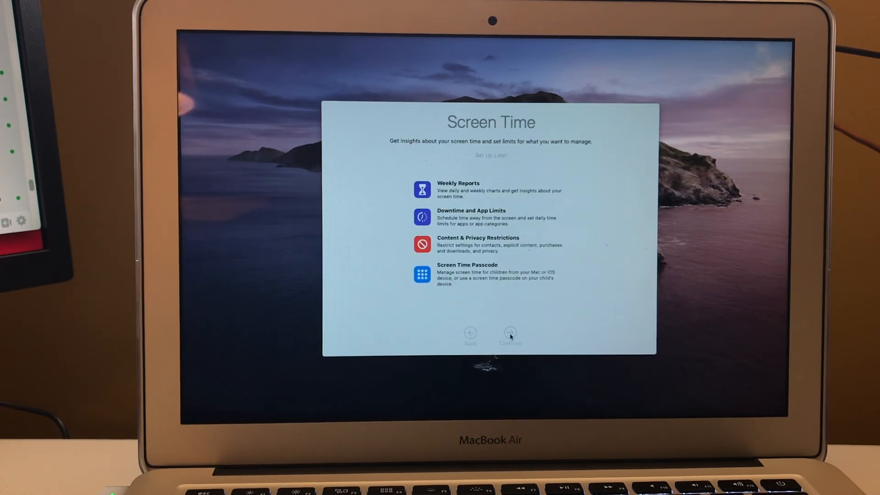
left_click(509, 334)
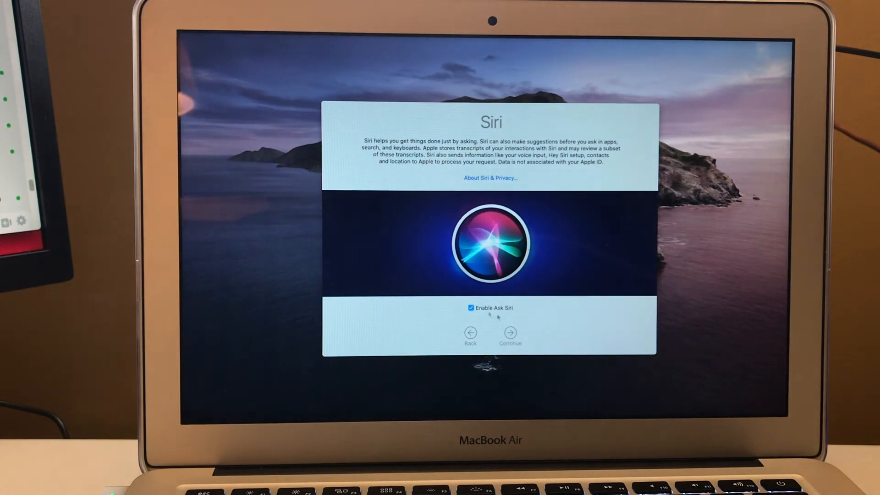
left_click(510, 332)
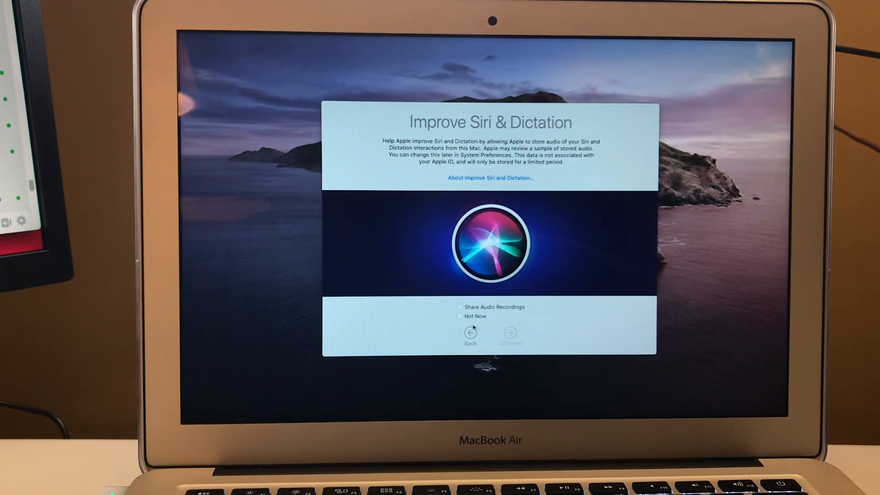
- Choose Not Now for sharing Siri audio recordings and continue to Choose Your Look
left_click(460, 315)
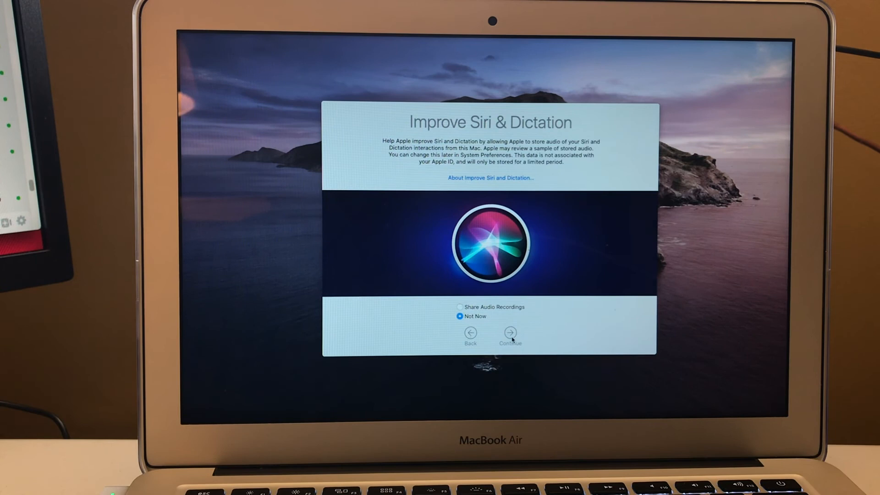
left_click(509, 333)
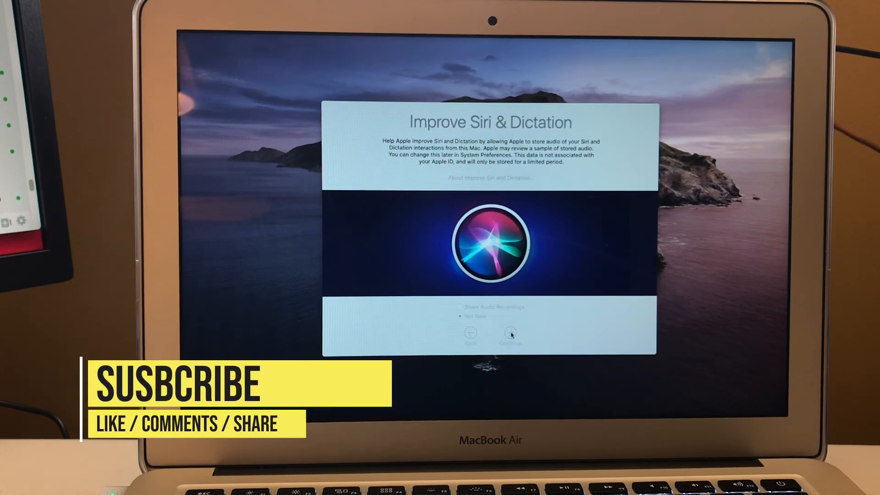
left_click(510, 333)
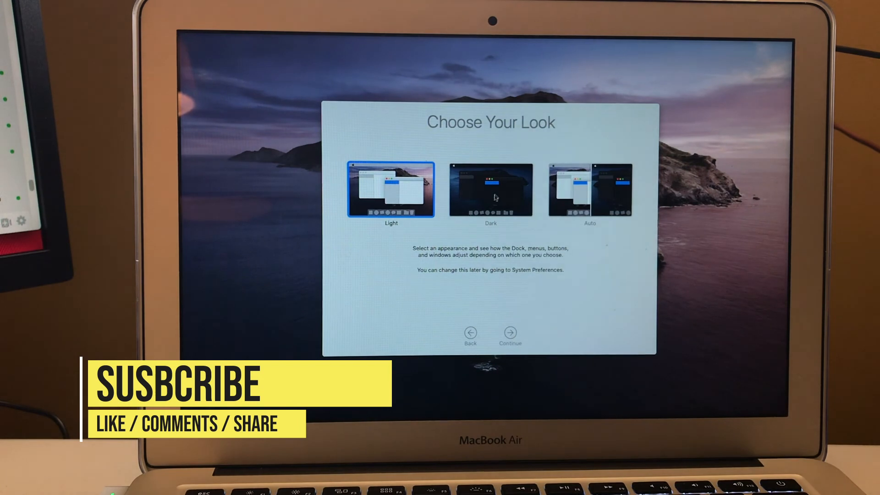
- Pick the Auto appearance and finish setup to reach the desktop
left_click(589, 190)
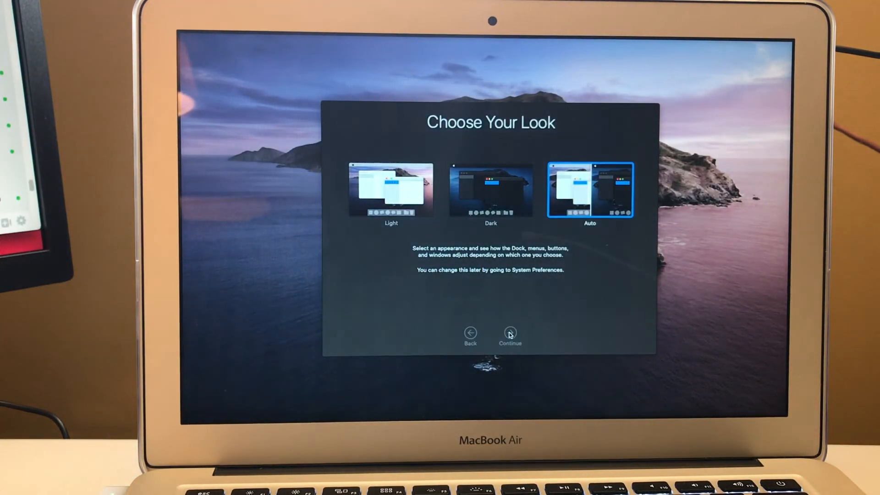
left_click(509, 332)
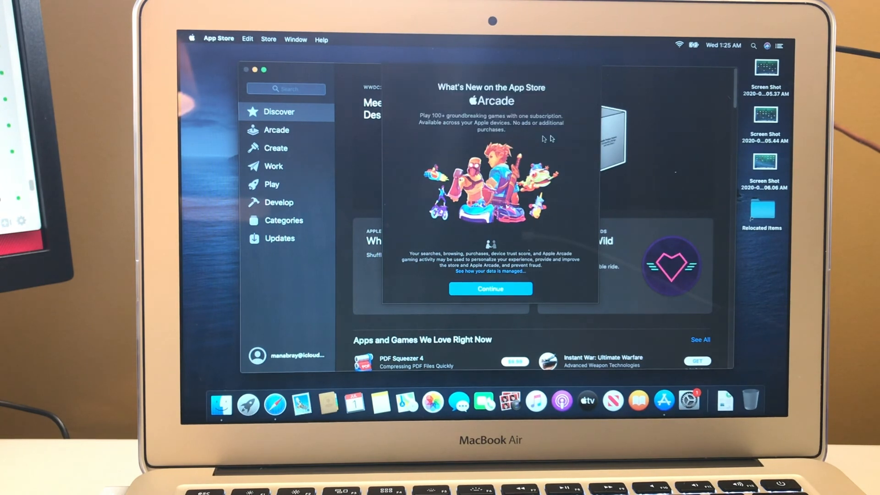
mouse_move(621, 235)
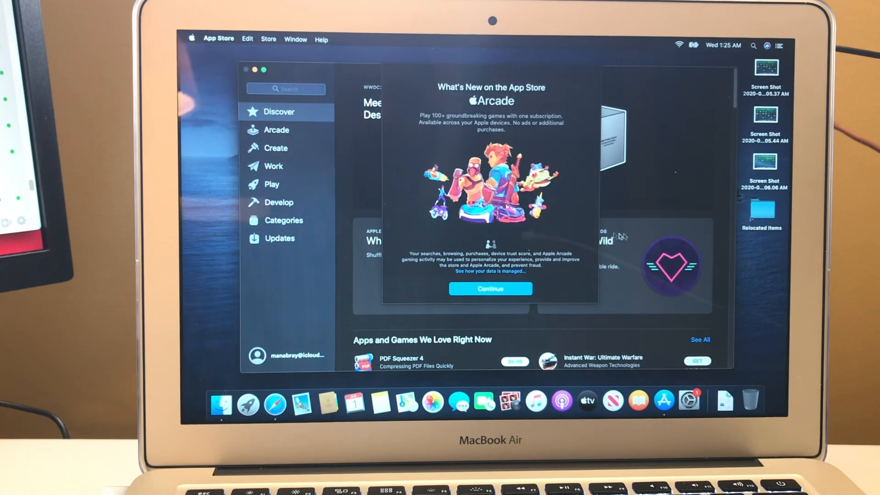
mouse_move(454, 127)
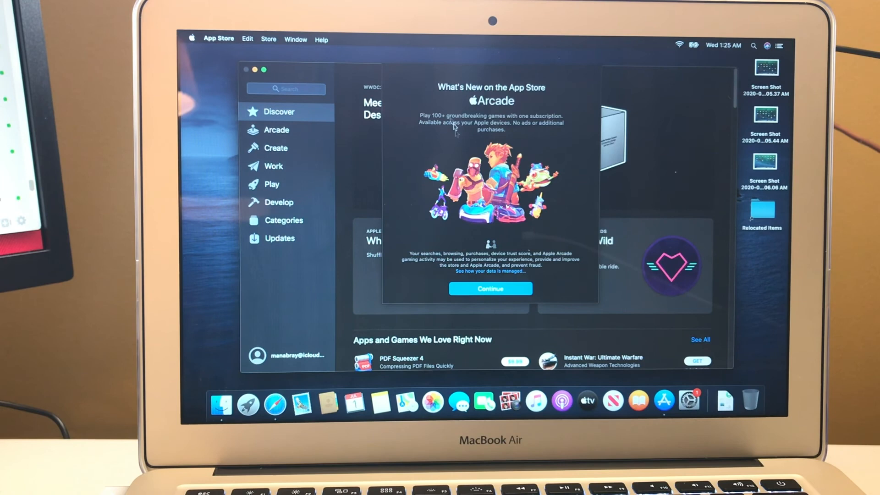
- Dismiss the App Store's What's New welcome sheet
left_click(489, 288)
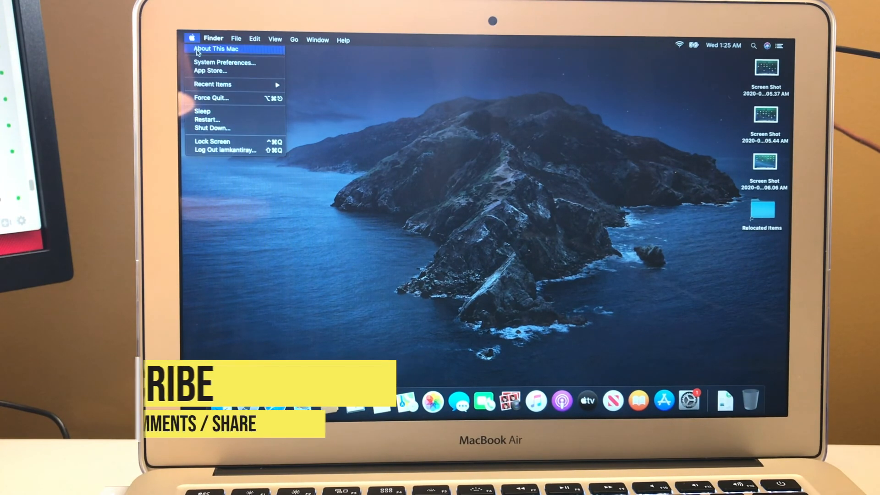
- Open About This Mac from the Apple menu to confirm macOS Catalina 10.15.5
left_click(215, 48)
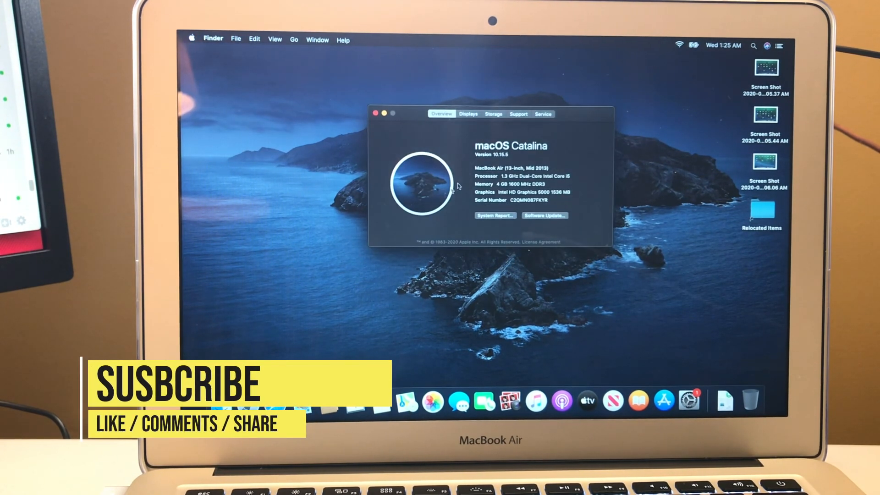